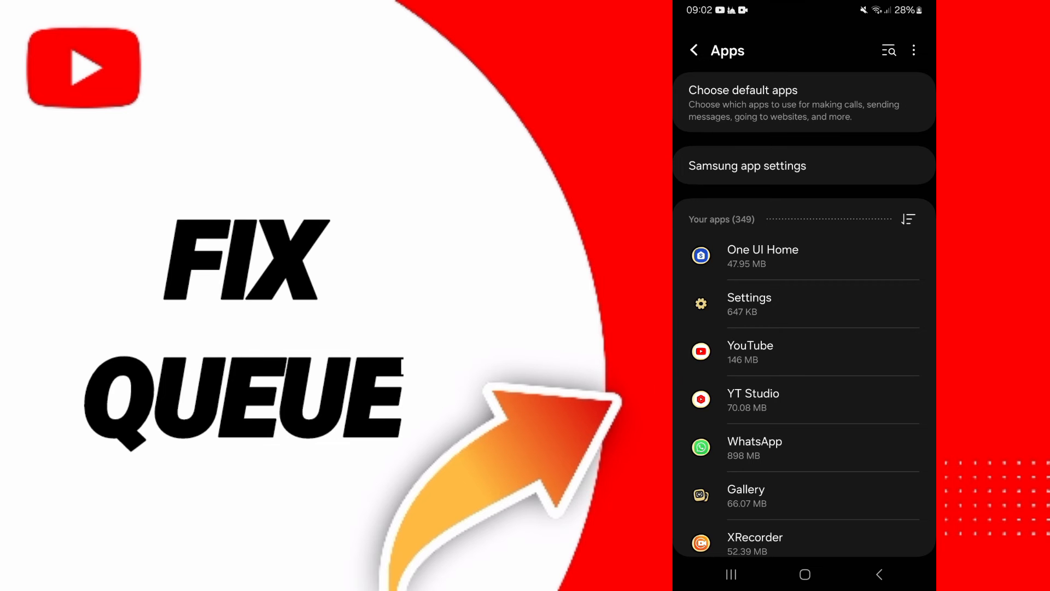
- Force-stop YouTube from its app details page and confirm with OK
left_click(749, 351)
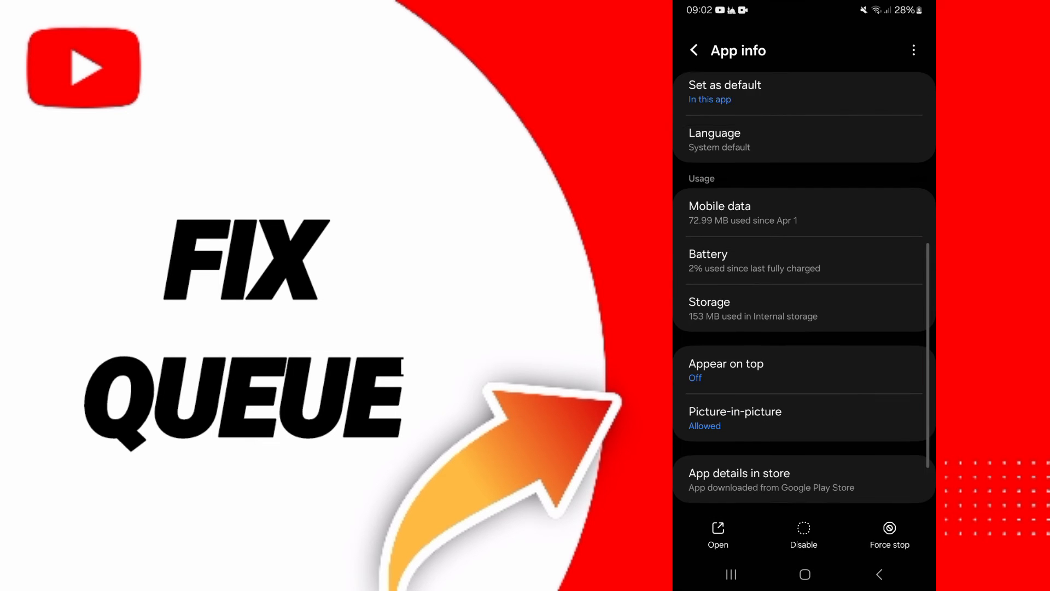
left_click(889, 527)
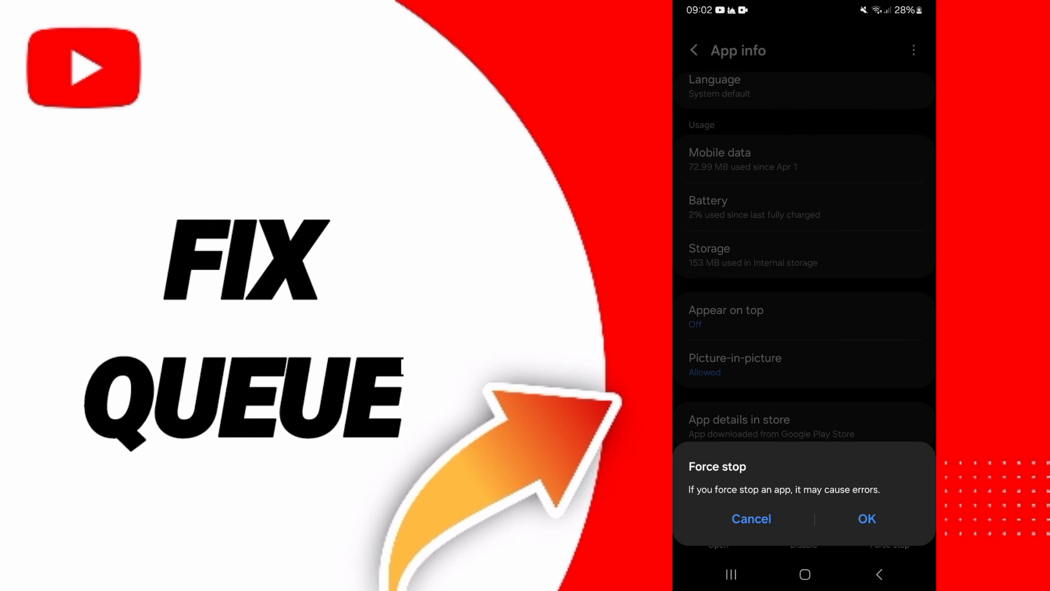
left_click(751, 518)
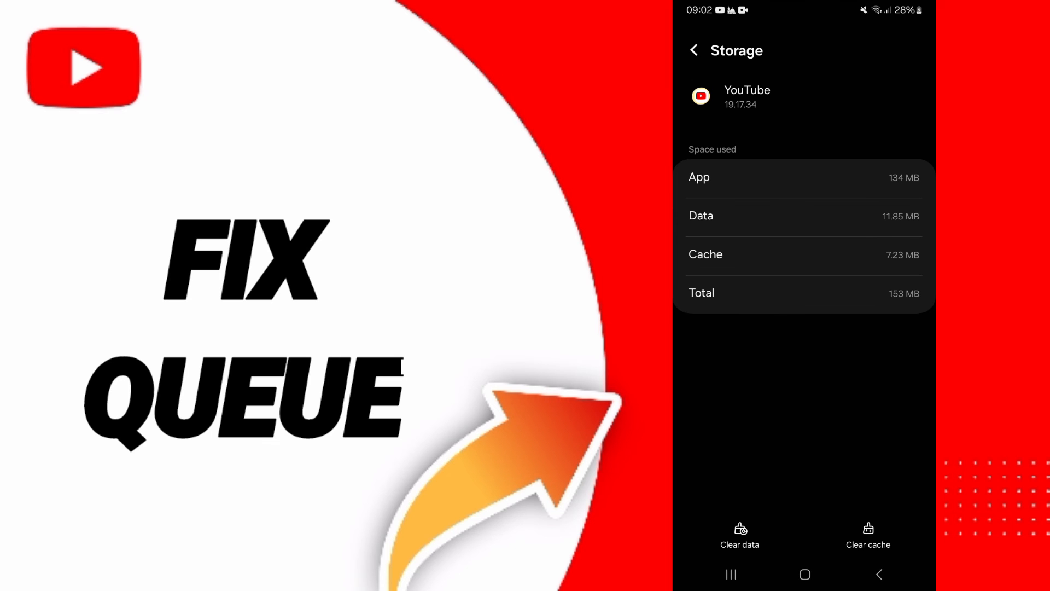
- Clear YouTube's cache, then cancel the Clear data warning to keep its 11.85 MB data
left_click(868, 535)
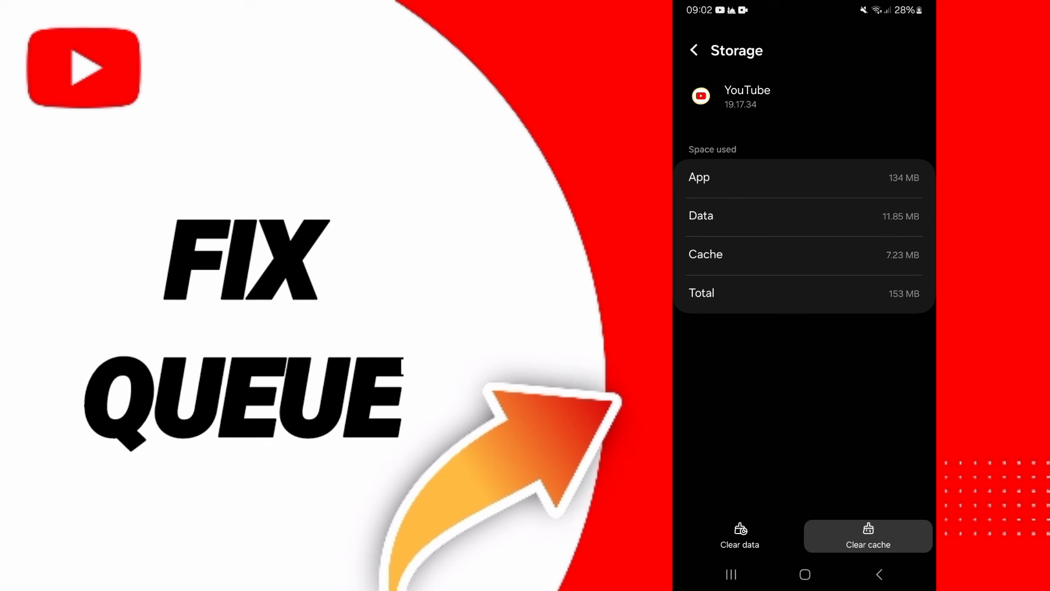
left_click(739, 534)
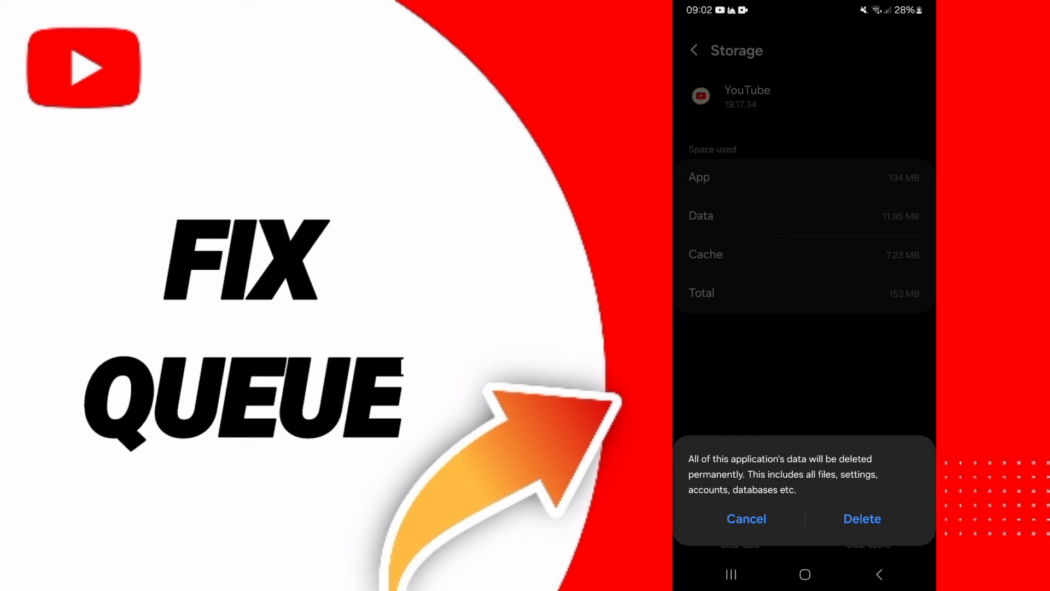
left_click(746, 518)
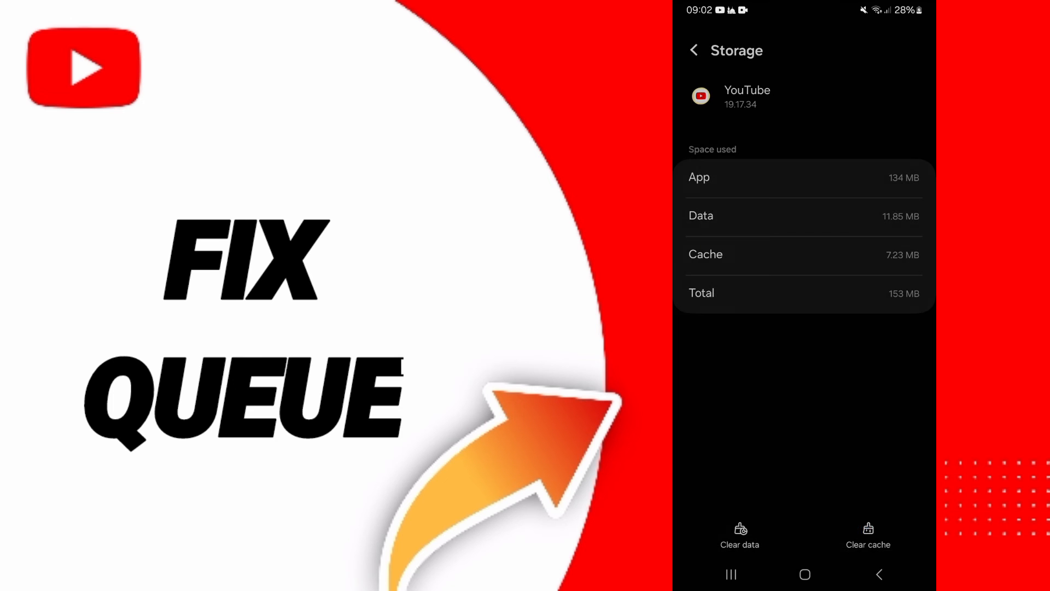